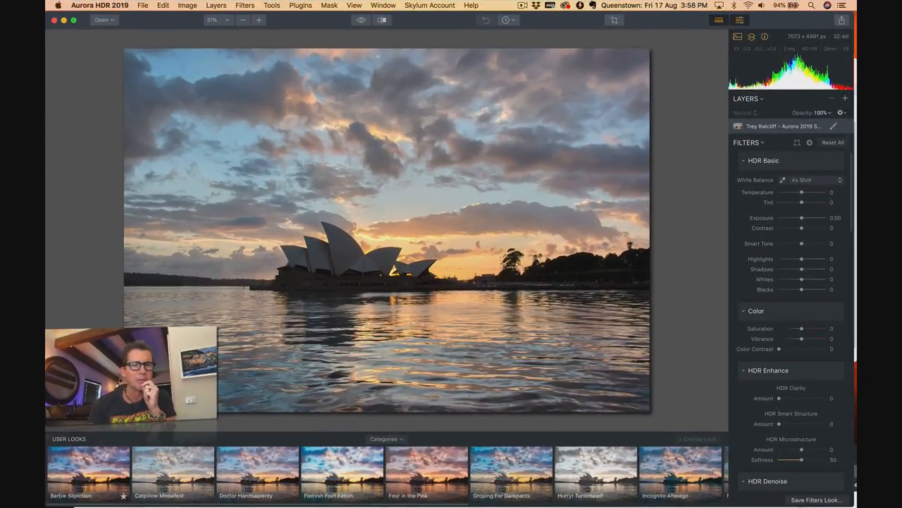
Apply the Barbie Stiplotion look to the Opera House sunset and compare it with the original
{"action": "left_click", "coordinate": [88, 468]}
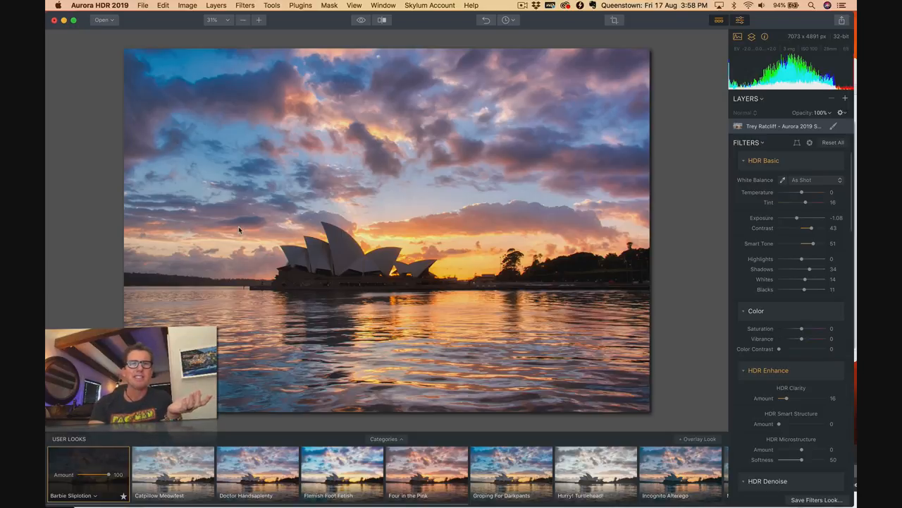
{"action": "left_click", "coordinate": [382, 20]}
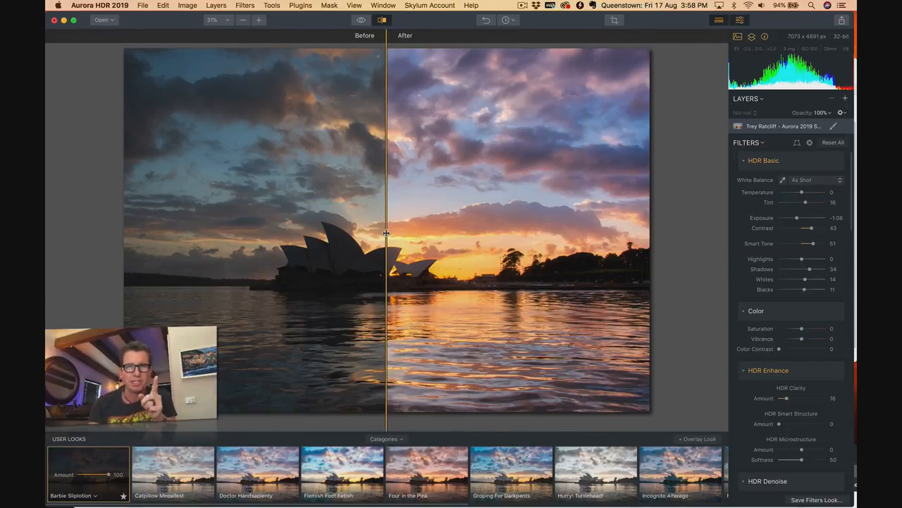
{"action": "left_click_drag", "start_coordinate": [386, 232], "coordinate": [243, 238]}
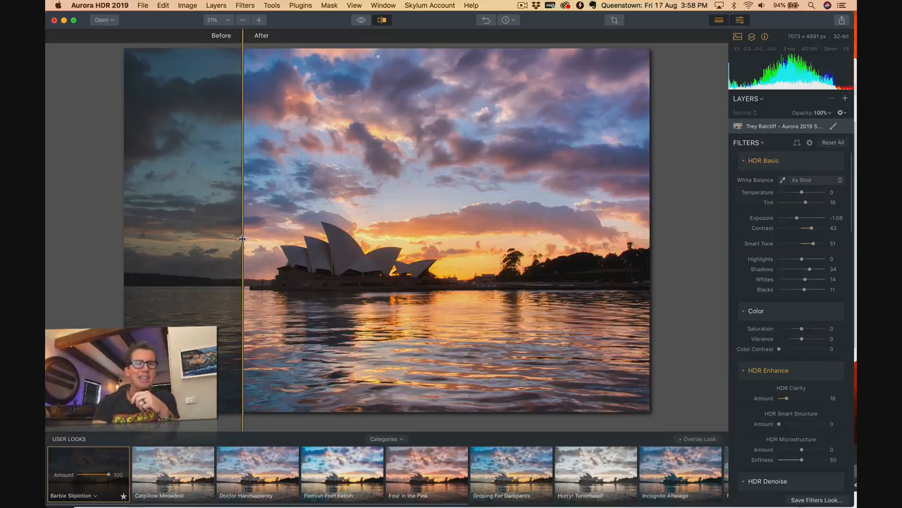
{"action": "left_click_drag", "start_coordinate": [243, 238], "coordinate": [420, 238]}
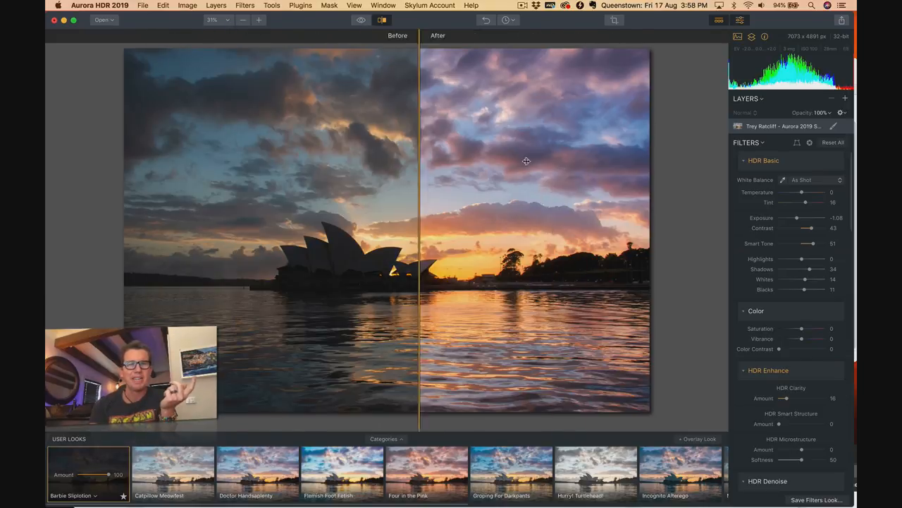
{"action": "left_click_drag", "start_coordinate": [420, 225], "coordinate": [149, 224]}
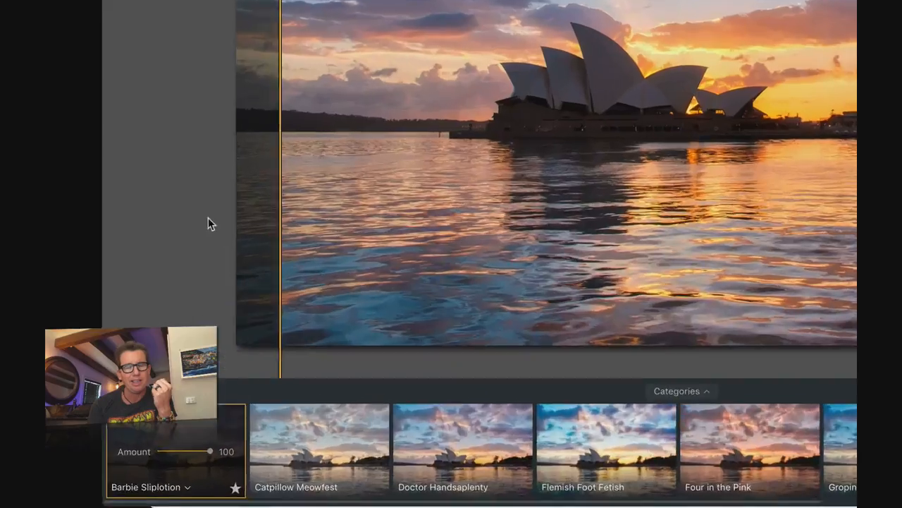
Lower the Barbie Stiplotion look's strength with its Amount slider
{"action": "left_click_drag", "start_coordinate": [209, 451], "coordinate": [384, 405]}
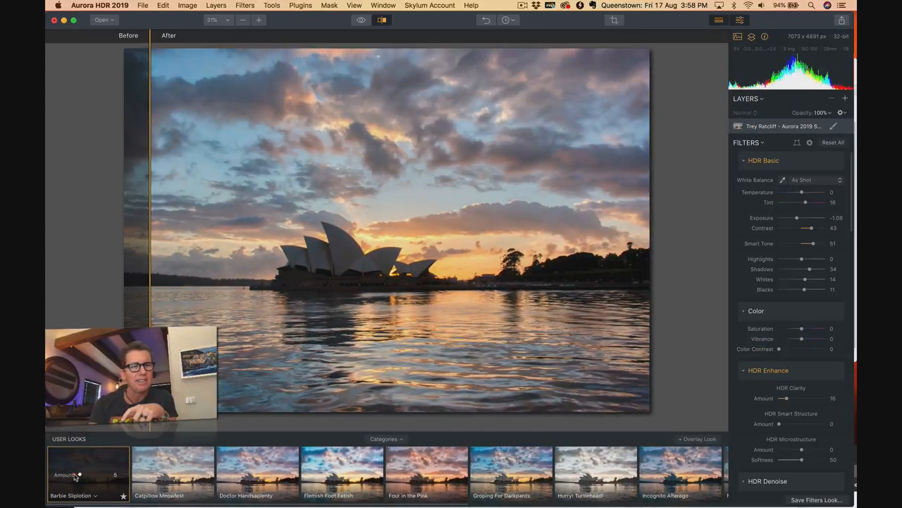
{"action": "left_click_drag", "start_coordinate": [79, 474], "coordinate": [71, 474]}
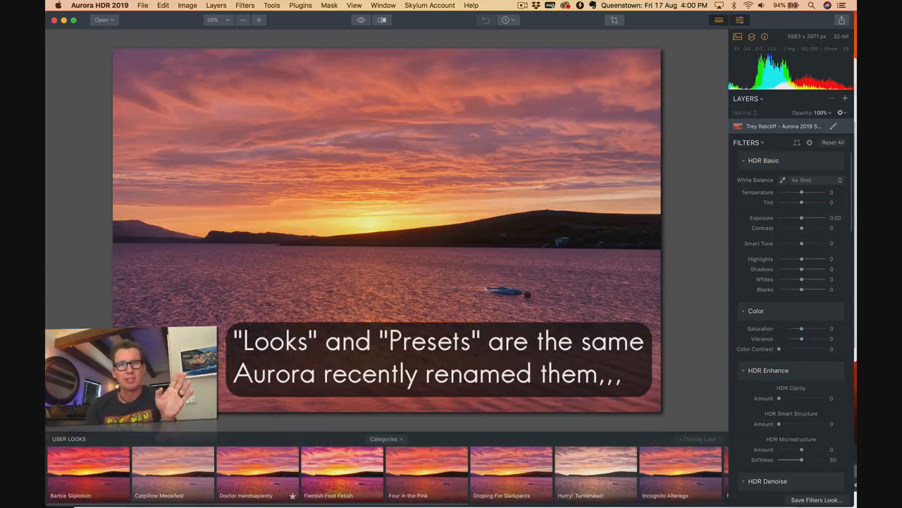
Apply the Doctor Handsaplenty look to the lake sunset at about two-thirds strength
{"action": "left_click", "coordinate": [361, 19]}
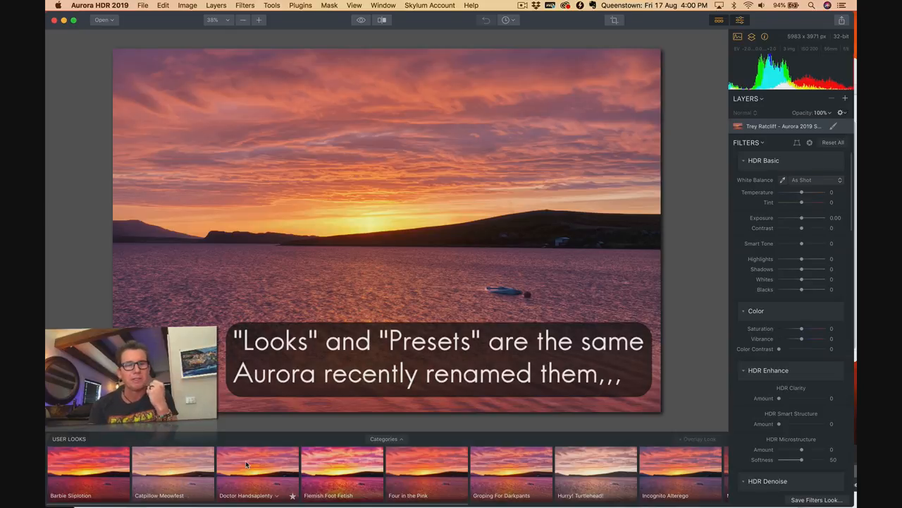
{"action": "left_click", "coordinate": [256, 465]}
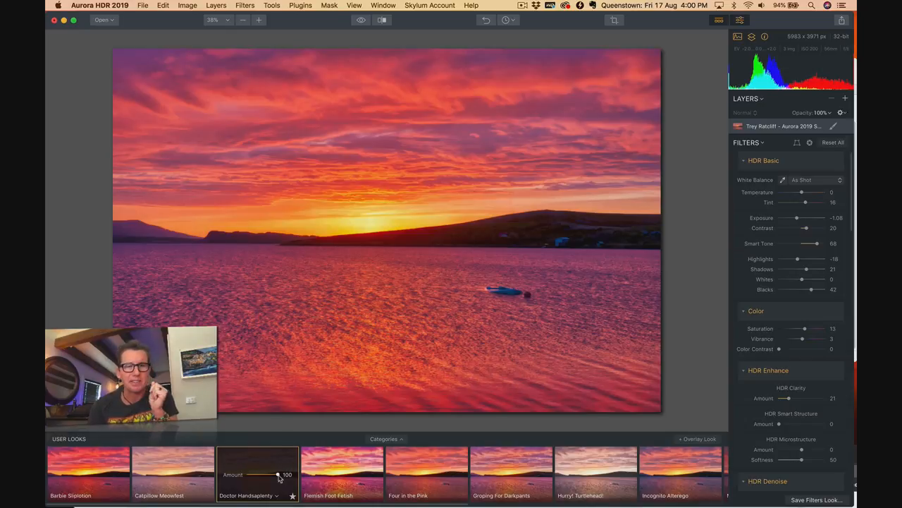
{"action": "left_click_drag", "start_coordinate": [279, 474], "coordinate": [257, 474]}
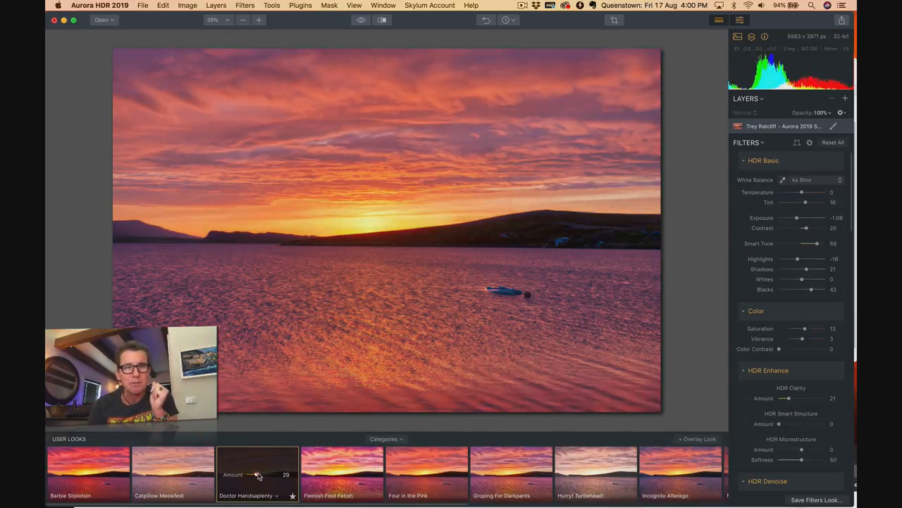
{"action": "left_click_drag", "start_coordinate": [256, 474], "coordinate": [268, 474]}
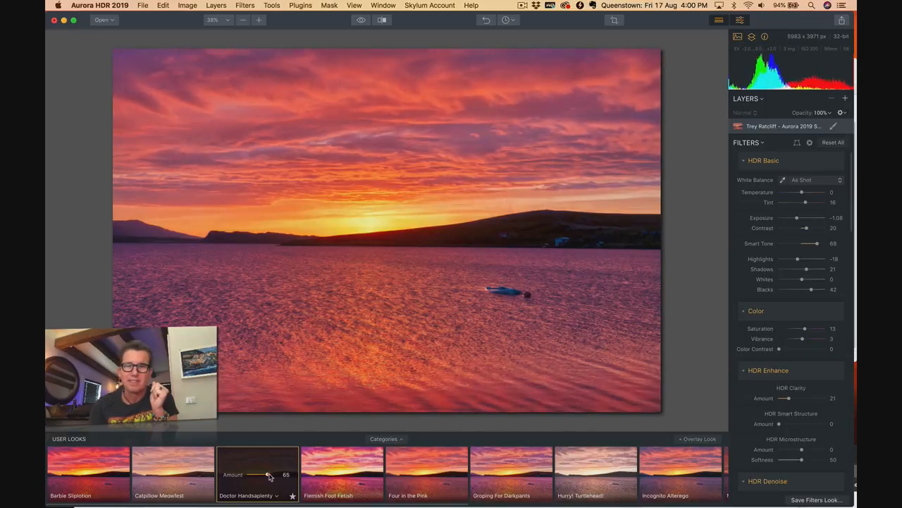
{"action": "left_click_drag", "start_coordinate": [268, 473], "coordinate": [271, 474]}
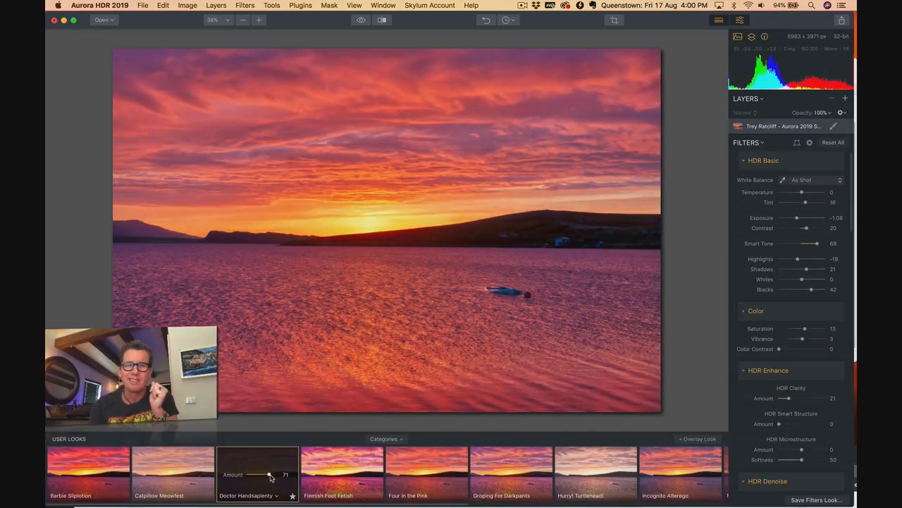
Compare the styled lake sunset with the original, showing mostly the original
{"action": "left_click", "coordinate": [382, 20]}
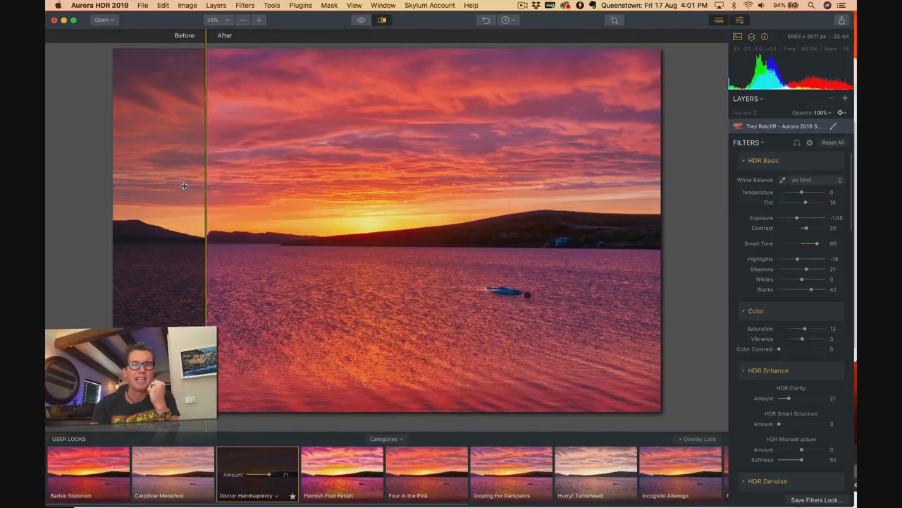
{"action": "left_click_drag", "start_coordinate": [204, 186], "coordinate": [287, 161]}
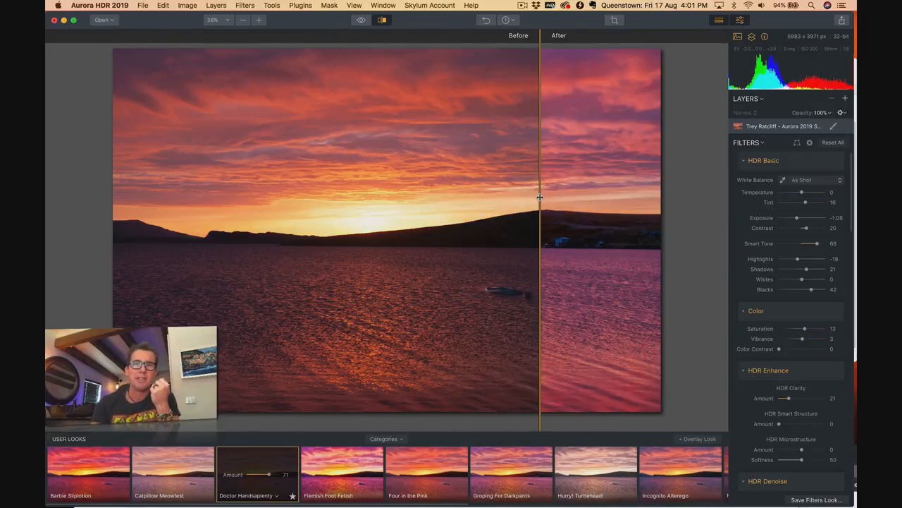
{"action": "left_click_drag", "start_coordinate": [539, 198], "coordinate": [361, 167]}
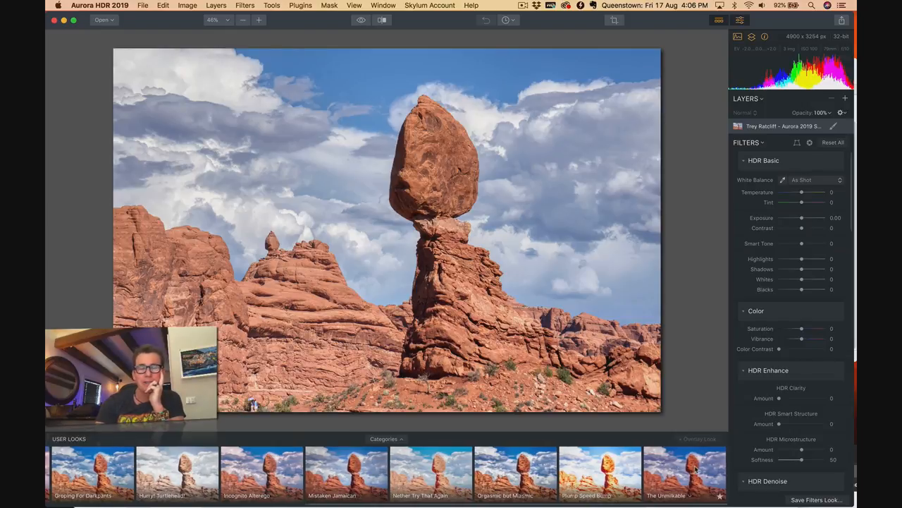
Apply an experimental user look to the Balanced Rock photo at slightly reduced strength
{"action": "left_click", "coordinate": [684, 473]}
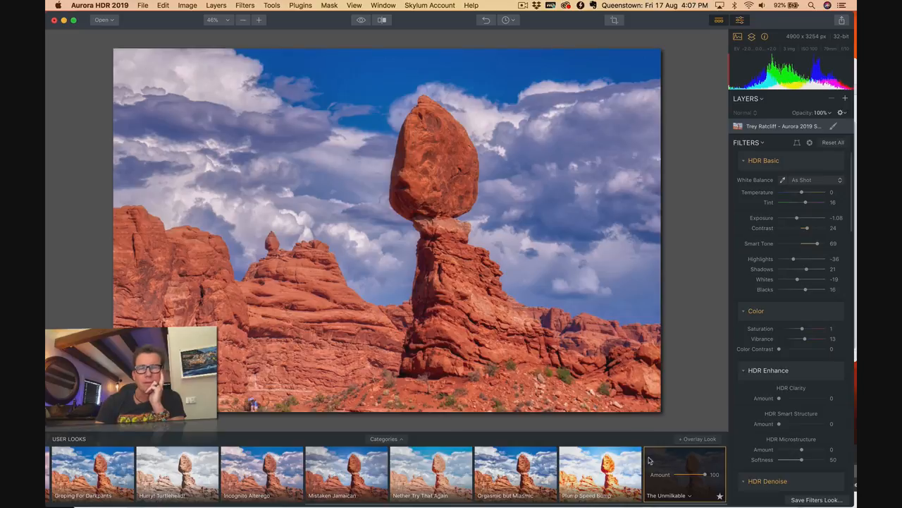
{"action": "left_click_drag", "start_coordinate": [705, 474], "coordinate": [698, 474]}
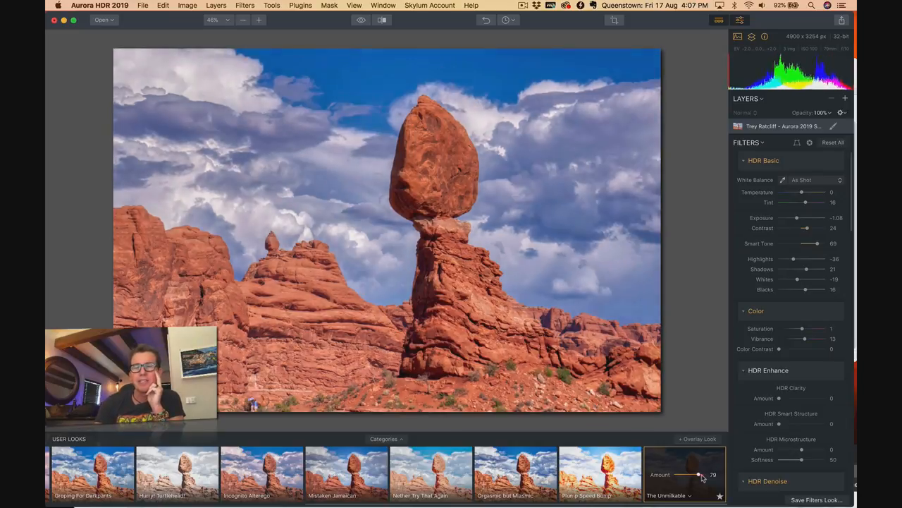
{"action": "left_click_drag", "start_coordinate": [700, 474], "coordinate": [696, 473]}
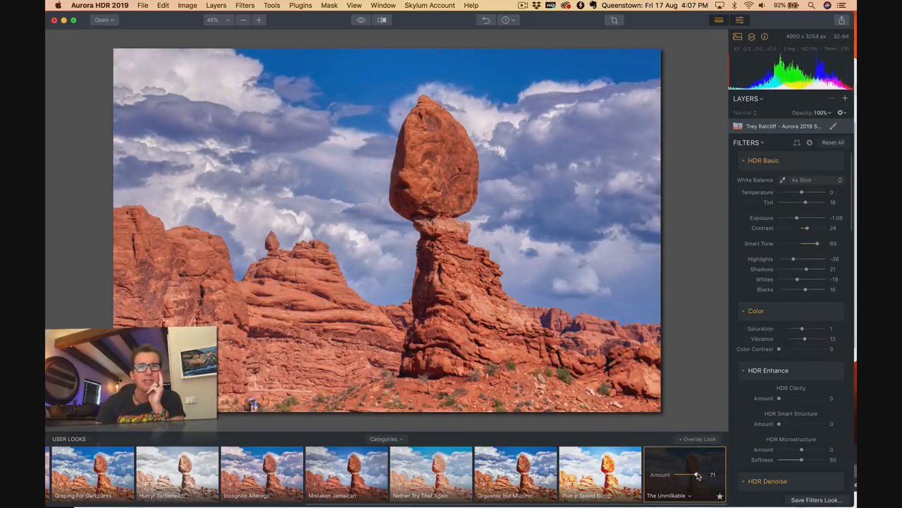
{"action": "left_click", "coordinate": [384, 20]}
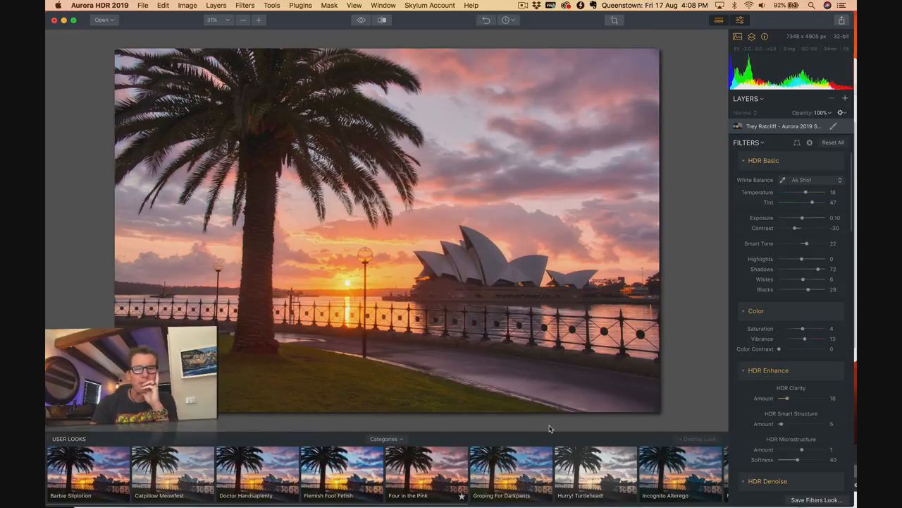
Compare the styled Opera House sunset with the original, revealing the original behind the palm tree
{"action": "left_click", "coordinate": [382, 20]}
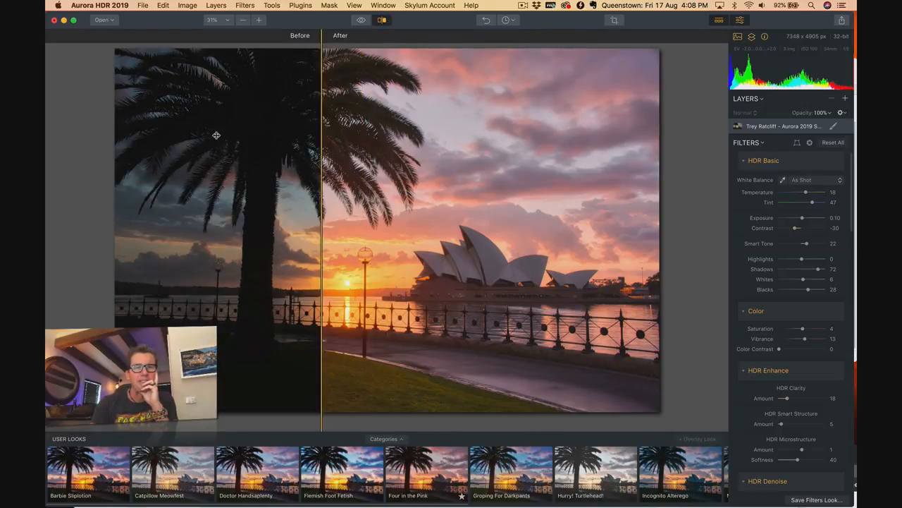
{"action": "left_click_drag", "start_coordinate": [321, 226], "coordinate": [200, 225]}
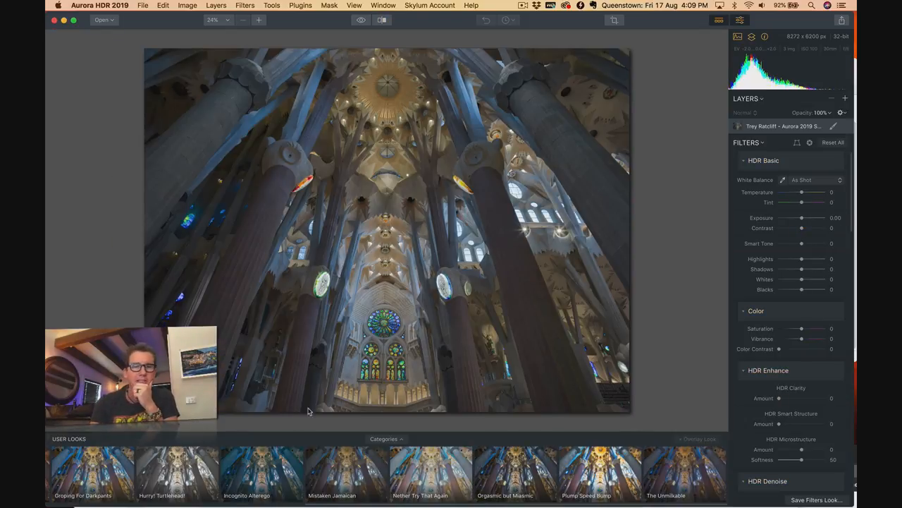
Apply a user look to the cathedral interior and compare it side by side with the original
{"action": "left_click", "coordinate": [600, 468]}
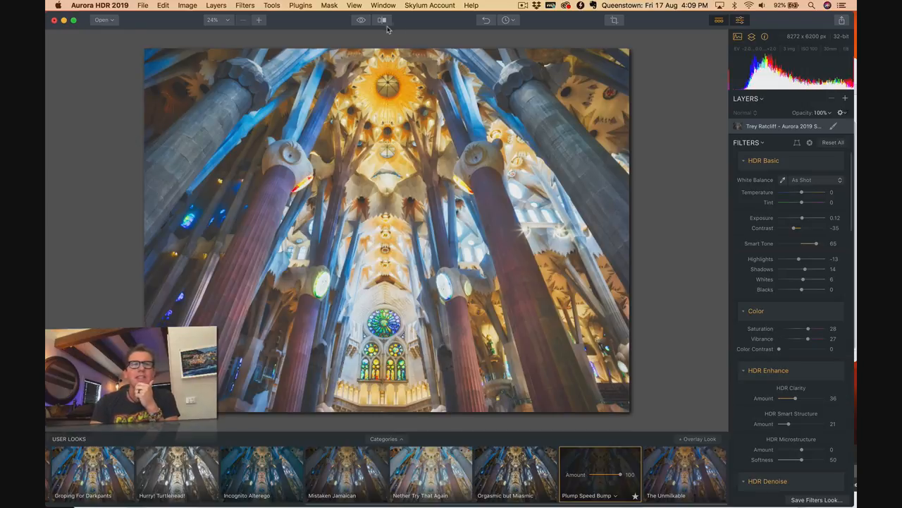
{"action": "left_click", "coordinate": [382, 20]}
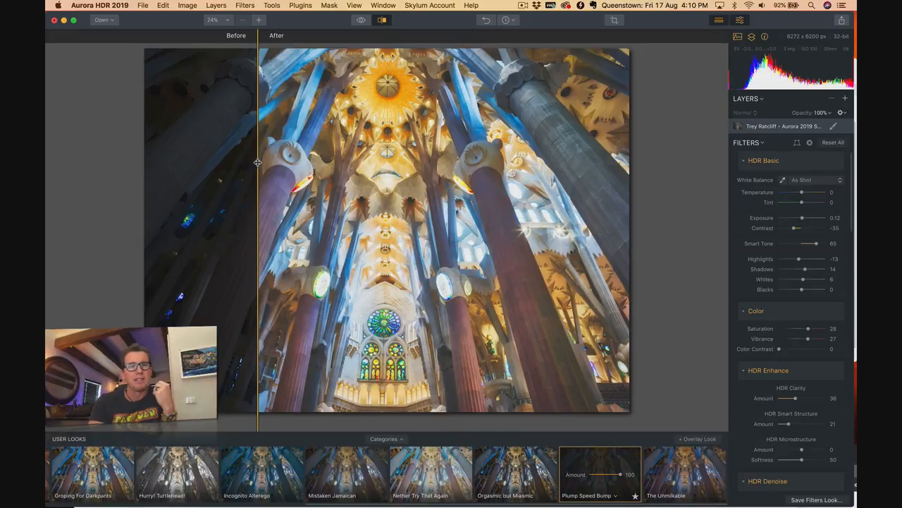
{"action": "left_click_drag", "start_coordinate": [257, 162], "coordinate": [186, 147]}
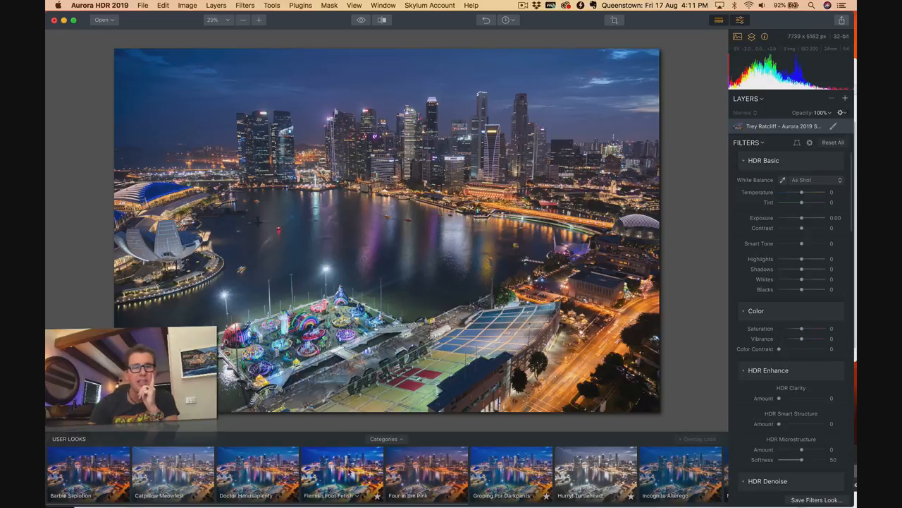
Apply a user look to the night cityscape, set its strength and reduce the Image Radiance glow amount
{"action": "left_click", "coordinate": [341, 473]}
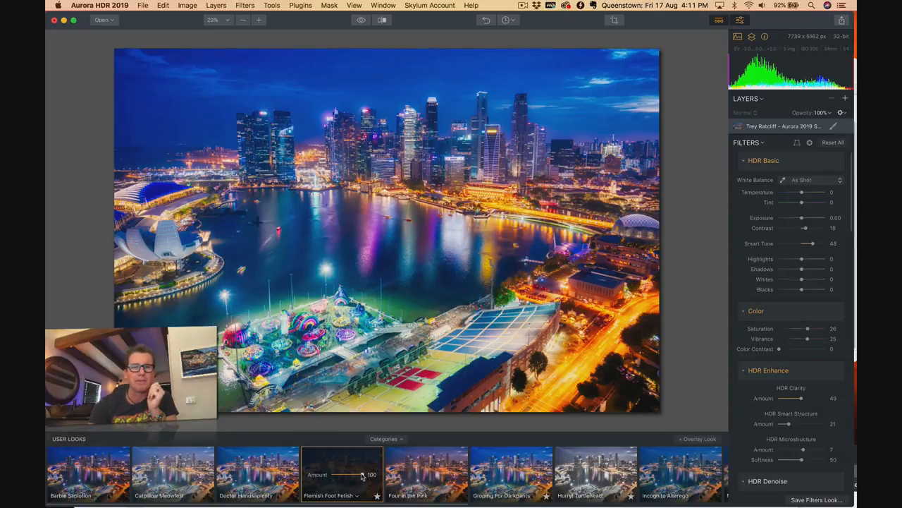
{"action": "left_click_drag", "start_coordinate": [364, 474], "coordinate": [346, 474]}
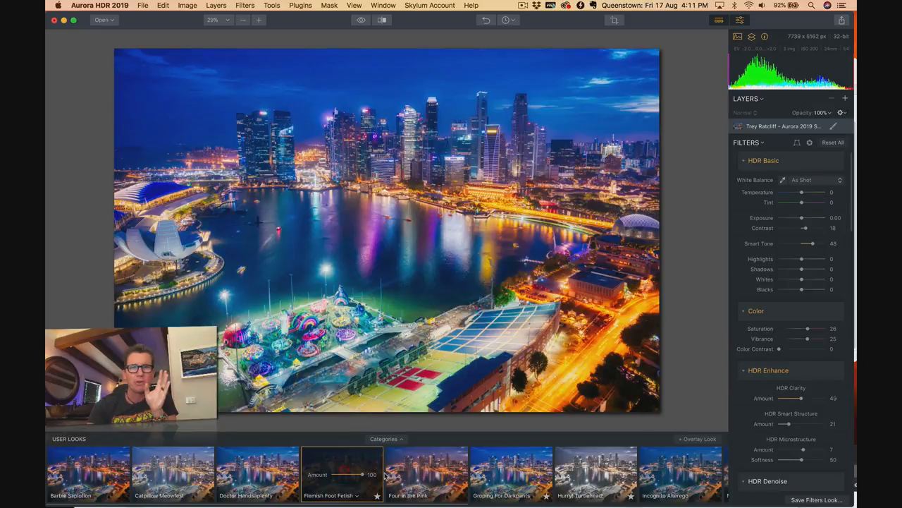
{"action": "scroll", "scroll_direction": "down", "scroll_amount": 3}
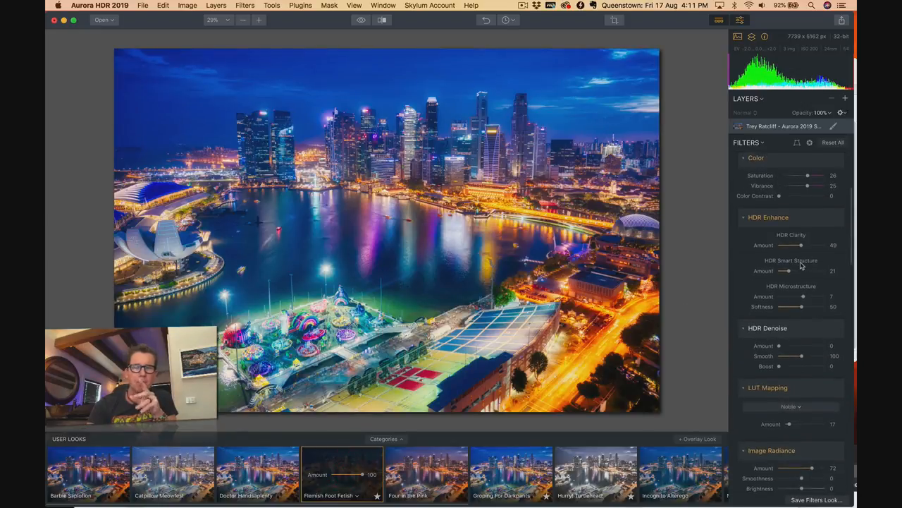
{"action": "scroll", "scroll_direction": "down", "scroll_amount": 3}
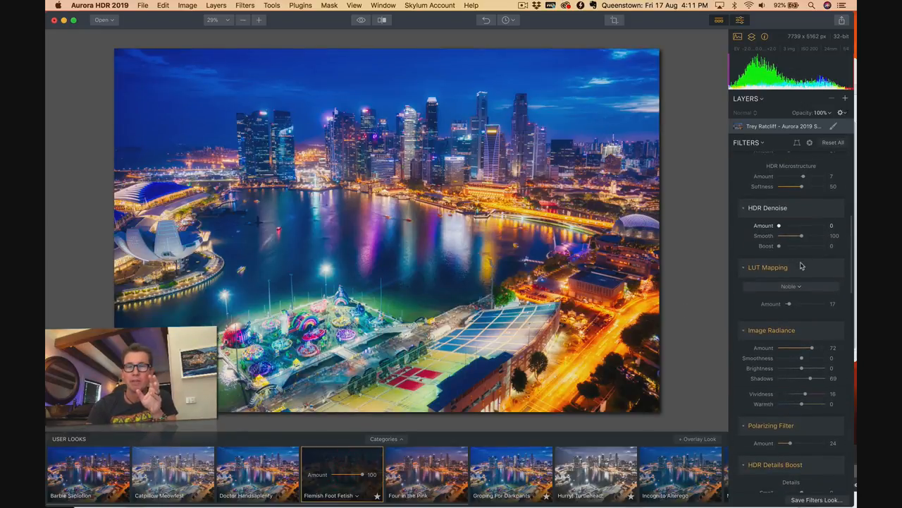
{"action": "scroll", "scroll_direction": "down", "scroll_amount": 3}
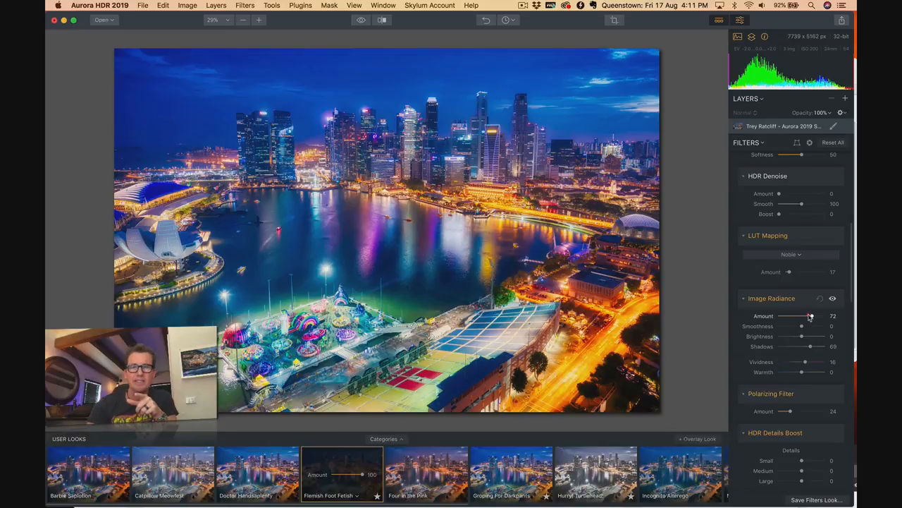
{"action": "left_click_drag", "start_coordinate": [811, 316], "coordinate": [781, 316]}
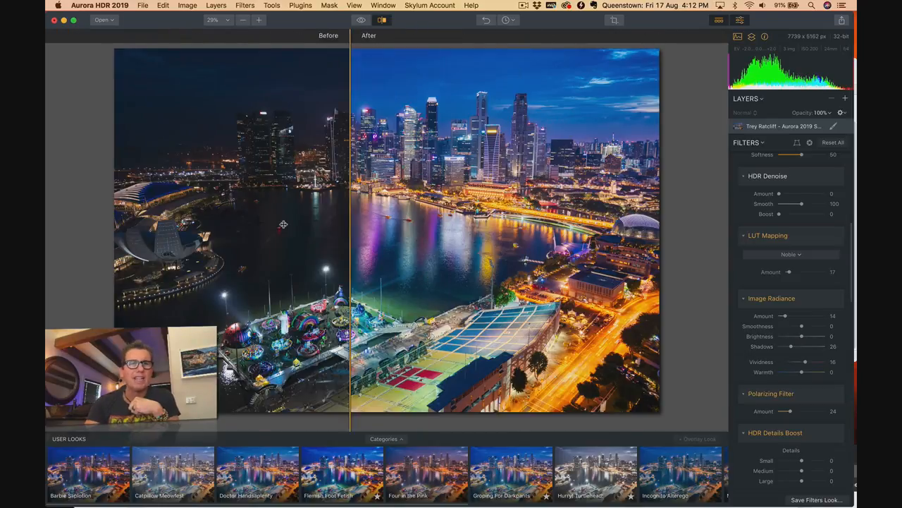
Compare the styled skyline with the original, ending with mostly the styled version shown
{"action": "left_click_drag", "start_coordinate": [352, 226], "coordinate": [144, 226]}
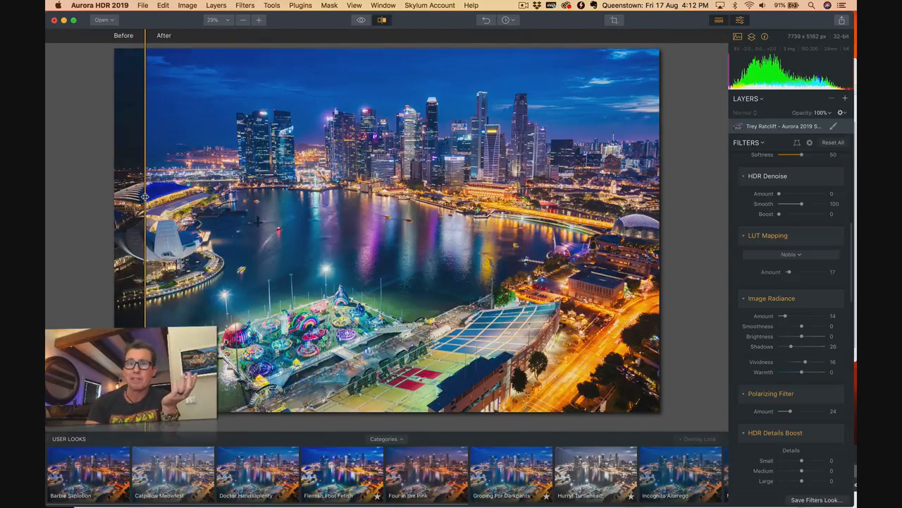
{"action": "left_click_drag", "start_coordinate": [144, 198], "coordinate": [581, 198]}
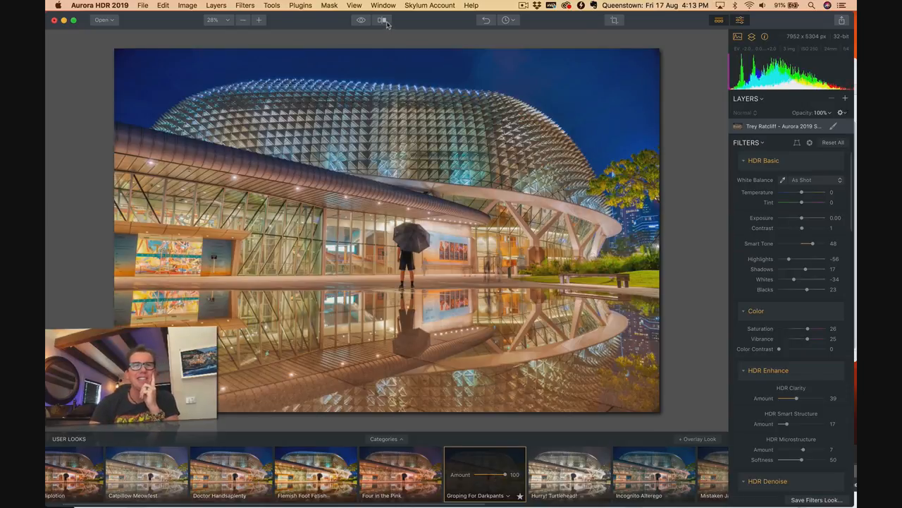
Compare the Esplanade dome photo with its original and adjust the applied look's strength
{"action": "left_click", "coordinate": [382, 20]}
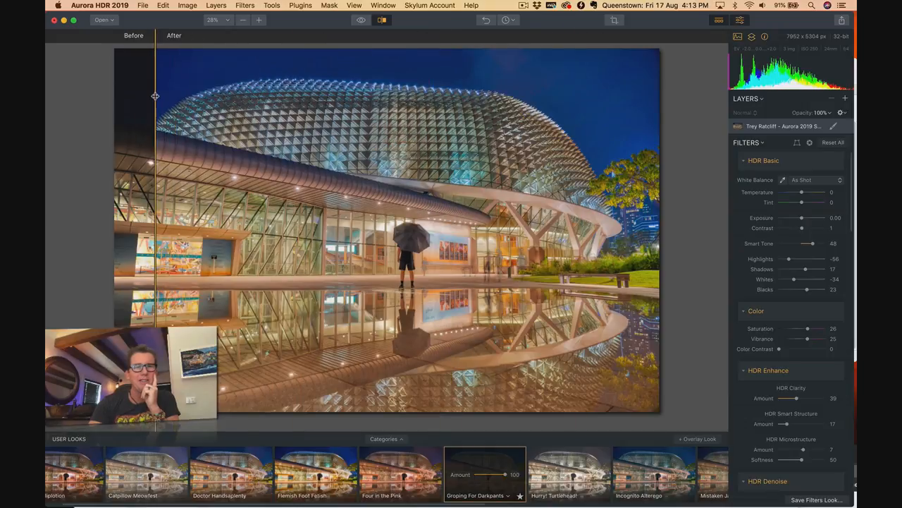
{"action": "left_click_drag", "start_coordinate": [505, 474], "coordinate": [486, 474]}
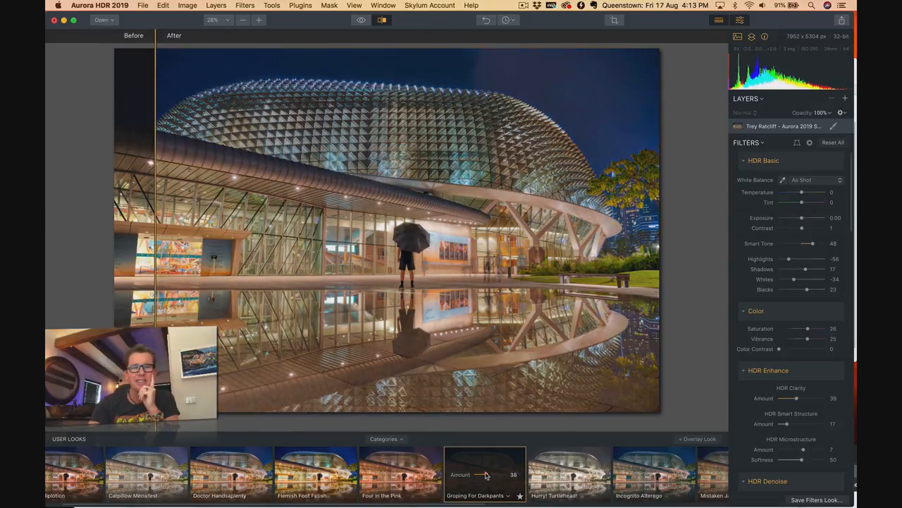
{"action": "left_click_drag", "start_coordinate": [485, 474], "coordinate": [499, 473]}
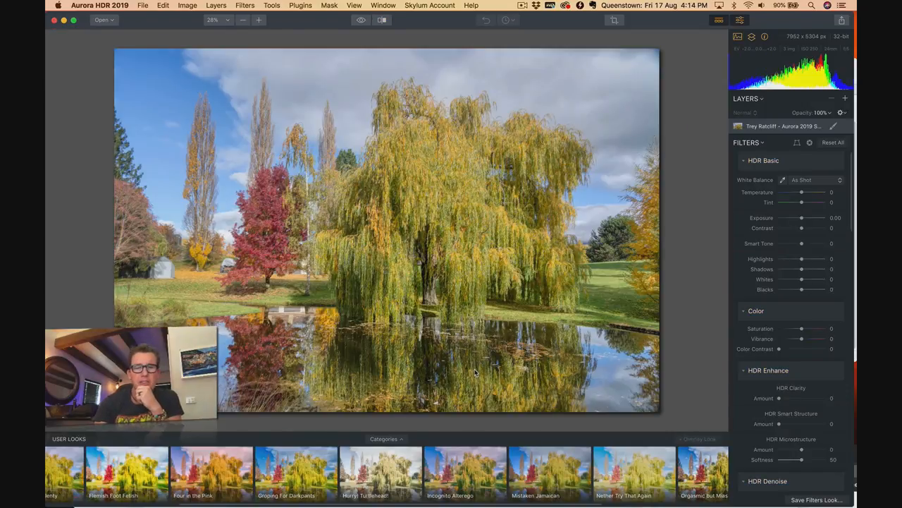
Apply a user look to the willow pond landscape and inspect it at full size against the original
{"action": "left_click", "coordinate": [465, 473]}
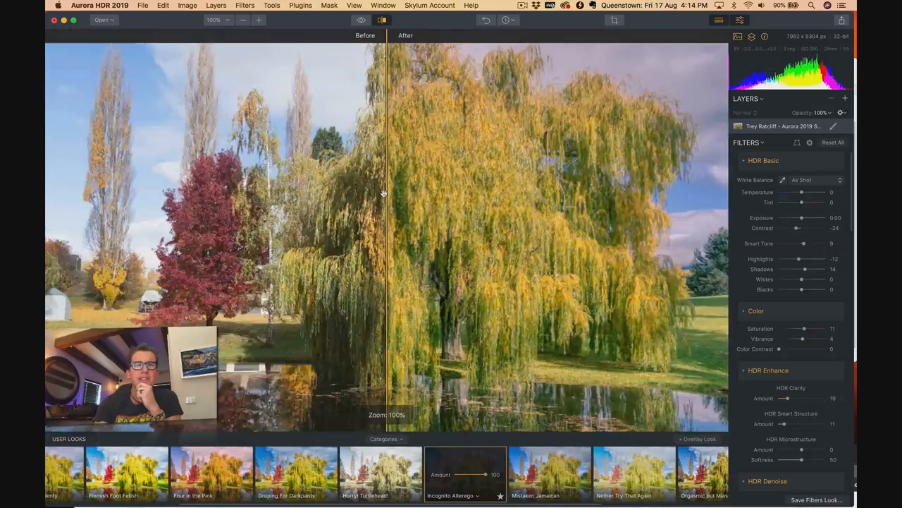
{"action": "left_click", "coordinate": [243, 20]}
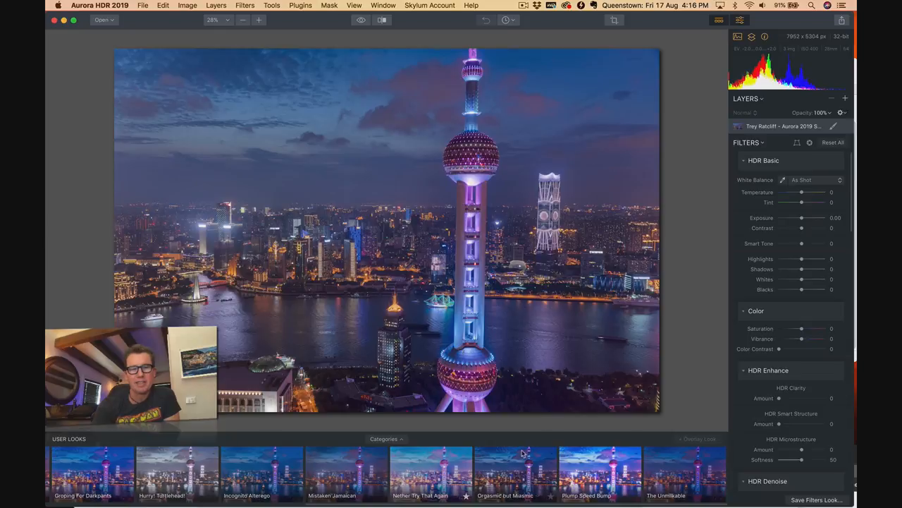
Apply a user look to the Shanghai tower photo, fine-tune its strength and compare side by side with the original
{"action": "left_click", "coordinate": [516, 468]}
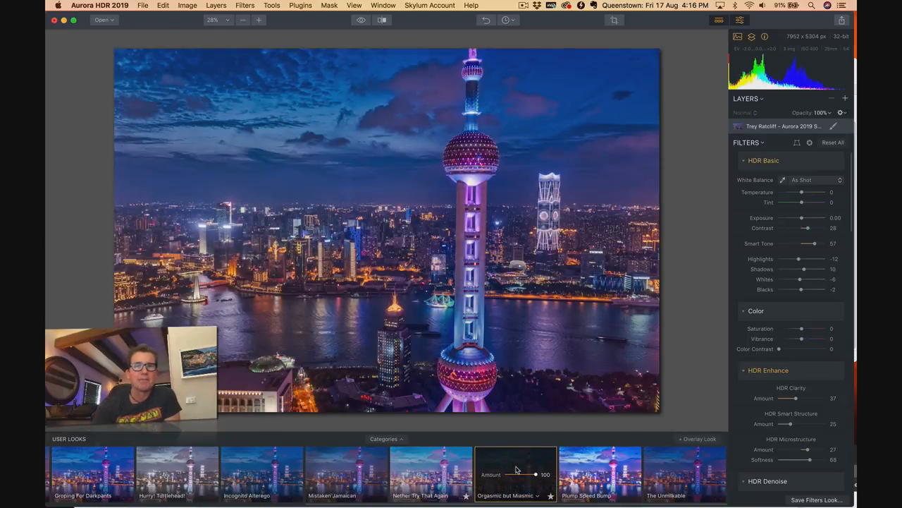
{"action": "left_click_drag", "start_coordinate": [535, 474], "coordinate": [524, 473]}
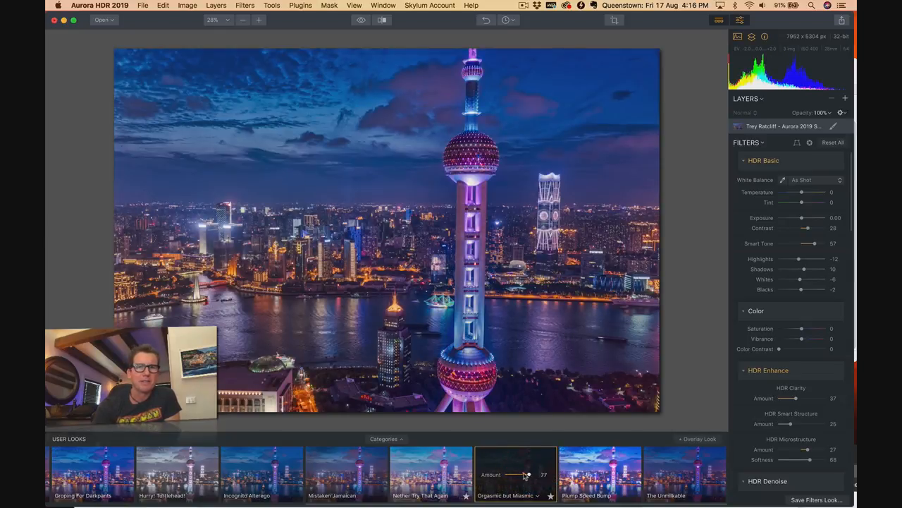
{"action": "left_click_drag", "start_coordinate": [525, 473], "coordinate": [534, 474]}
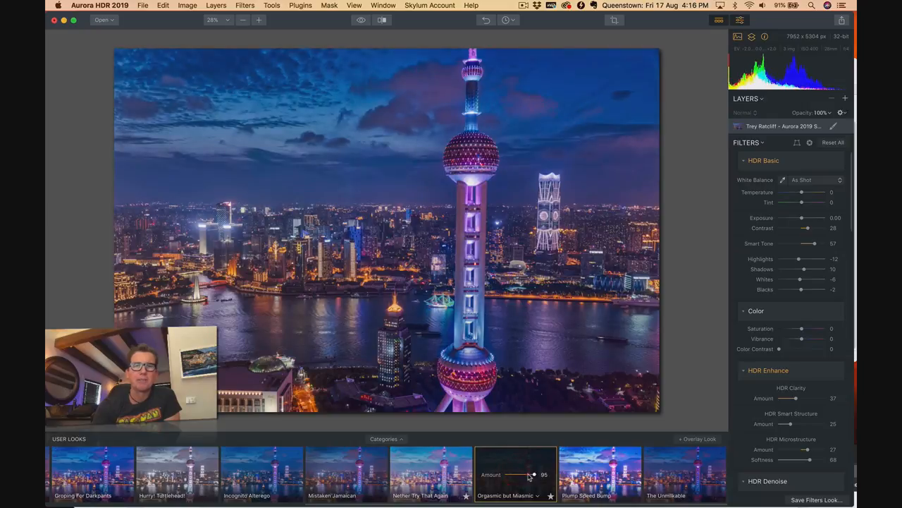
{"action": "left_click", "coordinate": [382, 19]}
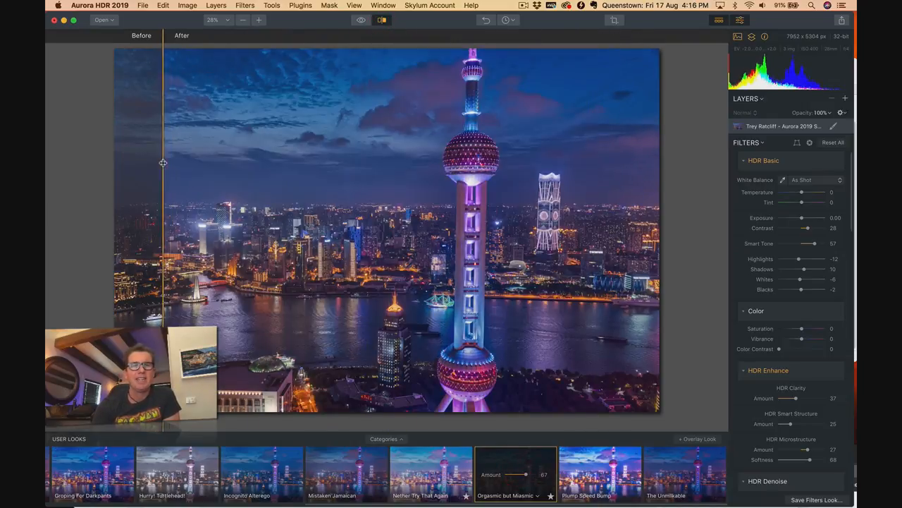
{"action": "left_click_drag", "start_coordinate": [163, 162], "coordinate": [293, 124]}
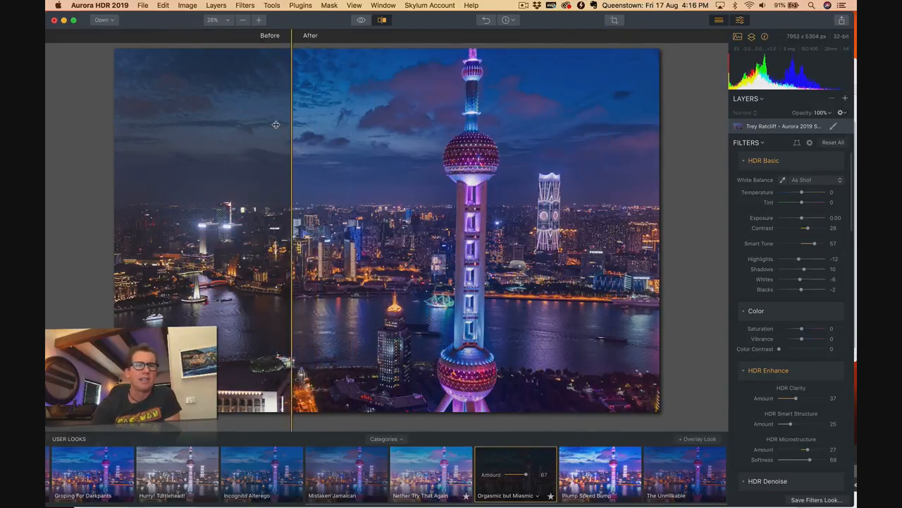